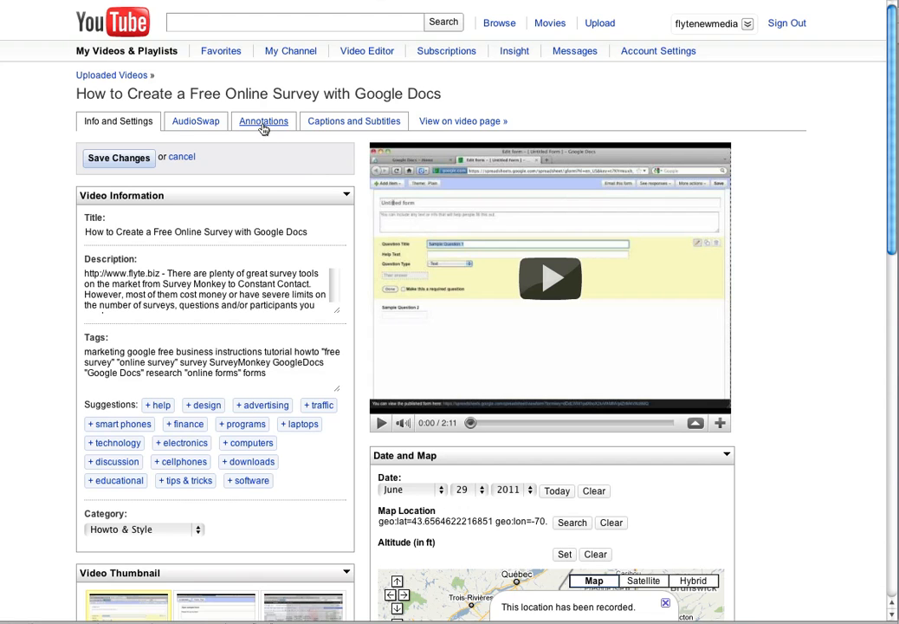
Open the annotations editor for the Google Docs survey video
{"action": "left_click", "coordinate": [264, 120]}
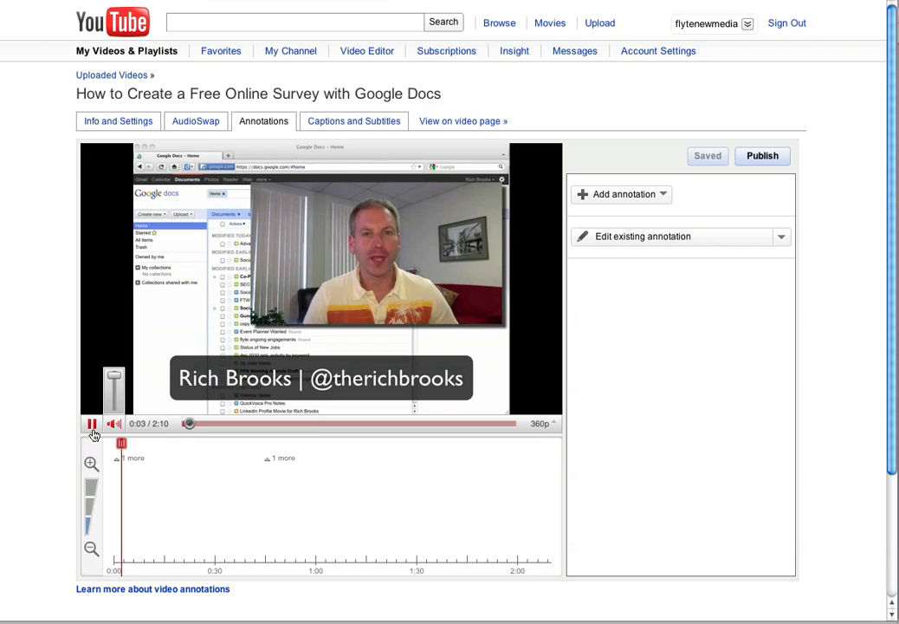
Move the playhead to about 0:16 and show the Add annotation type choices
{"action": "scroll", "scroll_direction": "down", "scroll_amount": 3}
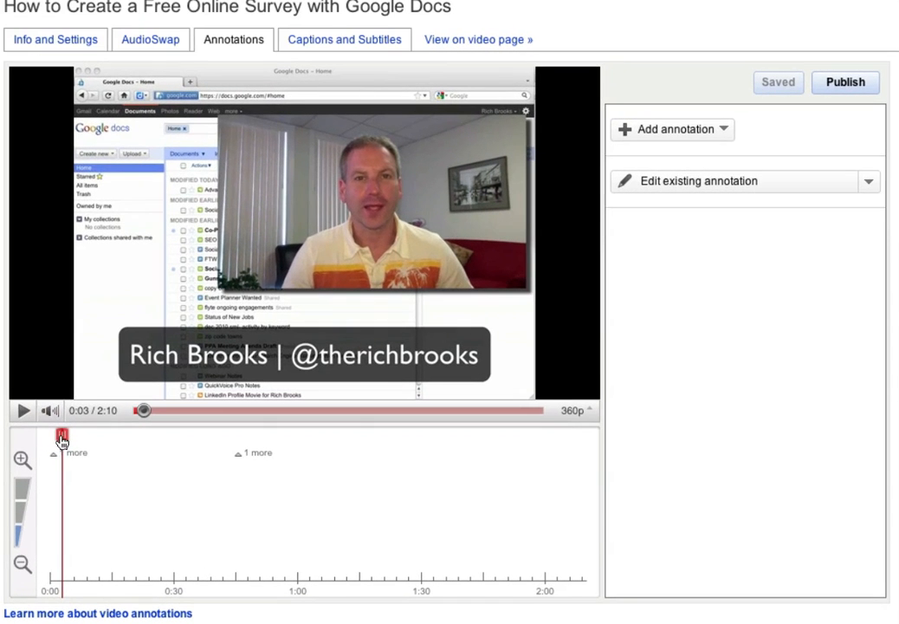
{"action": "left_click_drag", "start_coordinate": [62, 435], "coordinate": [111, 435]}
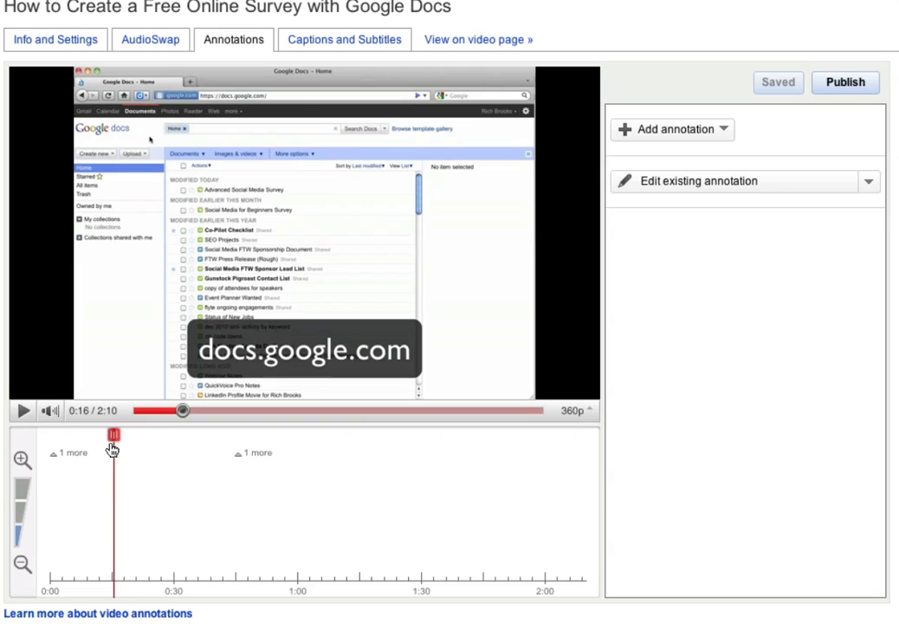
{"action": "mouse_move", "coordinate": [690, 267]}
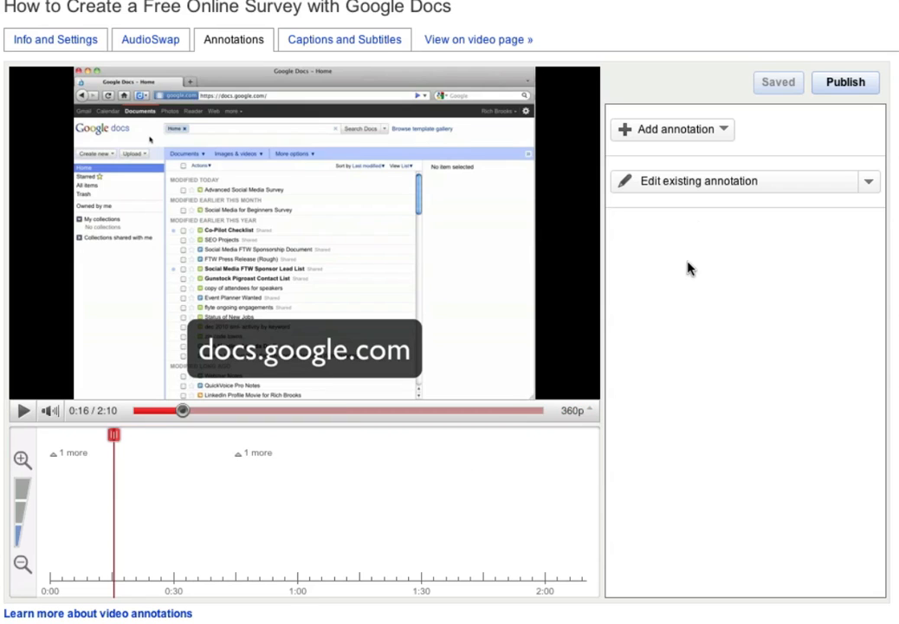
{"action": "left_click", "coordinate": [672, 129]}
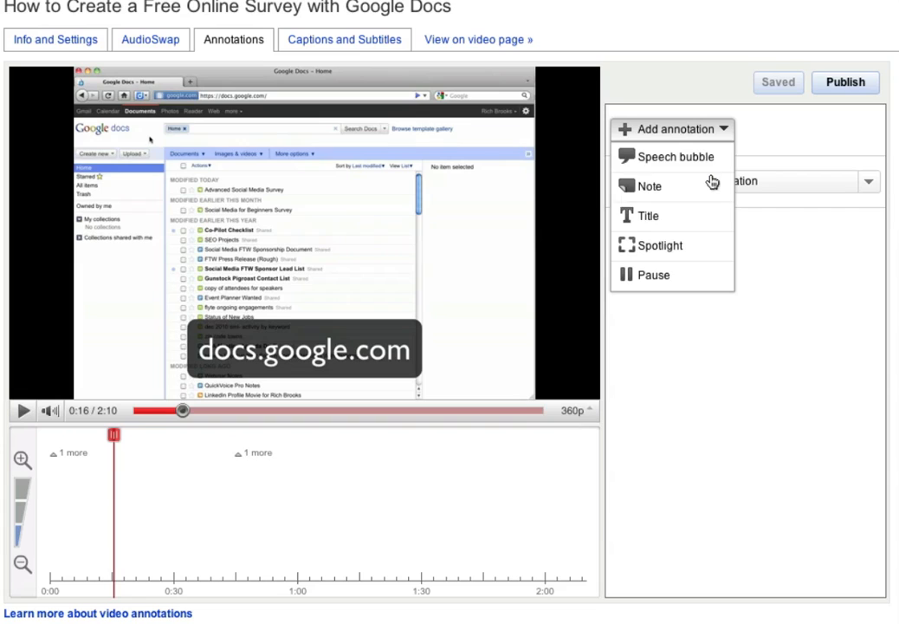
Add a Note at 0:15.5 reading "Don't forget to subscribe to our YouTube channel above!"
{"action": "left_click", "coordinate": [649, 185]}
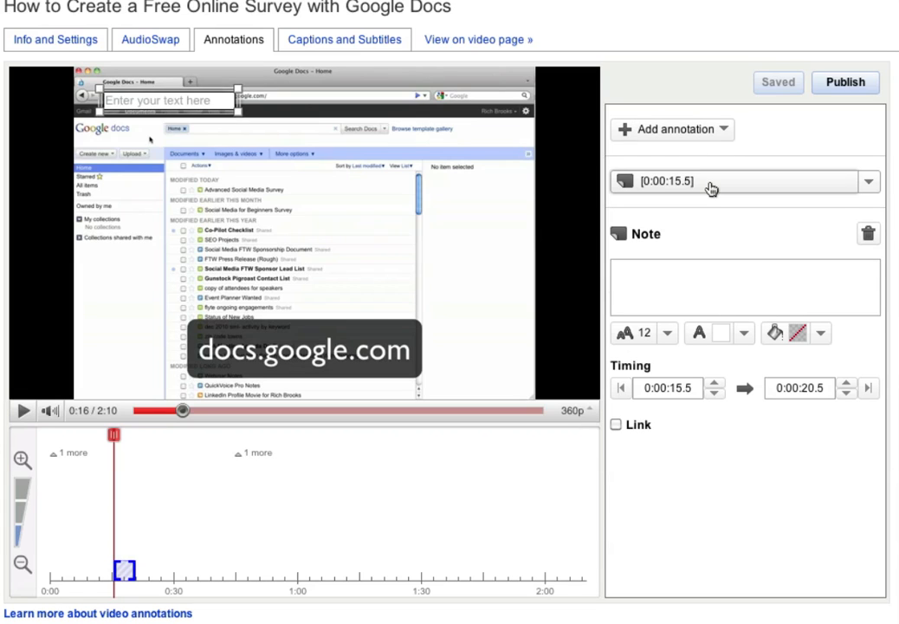
{"action": "left_click", "coordinate": [745, 286]}
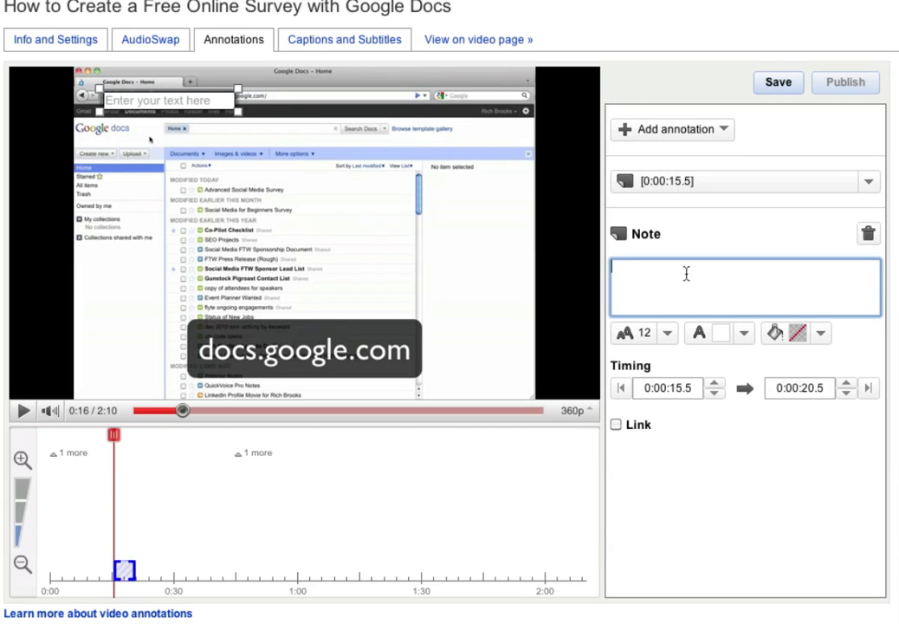
{"action": "left_click", "coordinate": [777, 82]}
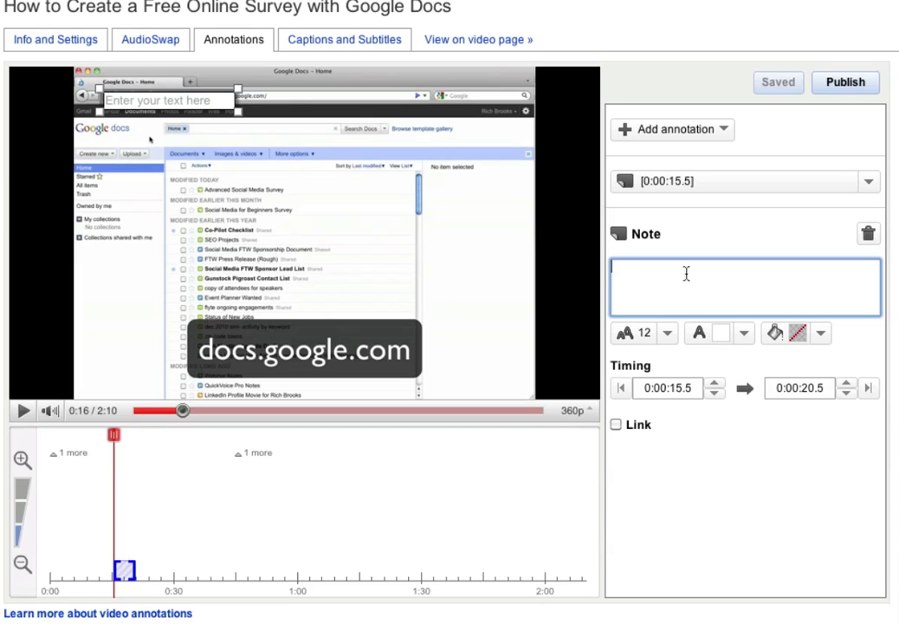
{"action": "type", "text": "Don't forget to subscribe to our YouTube channel above!"}
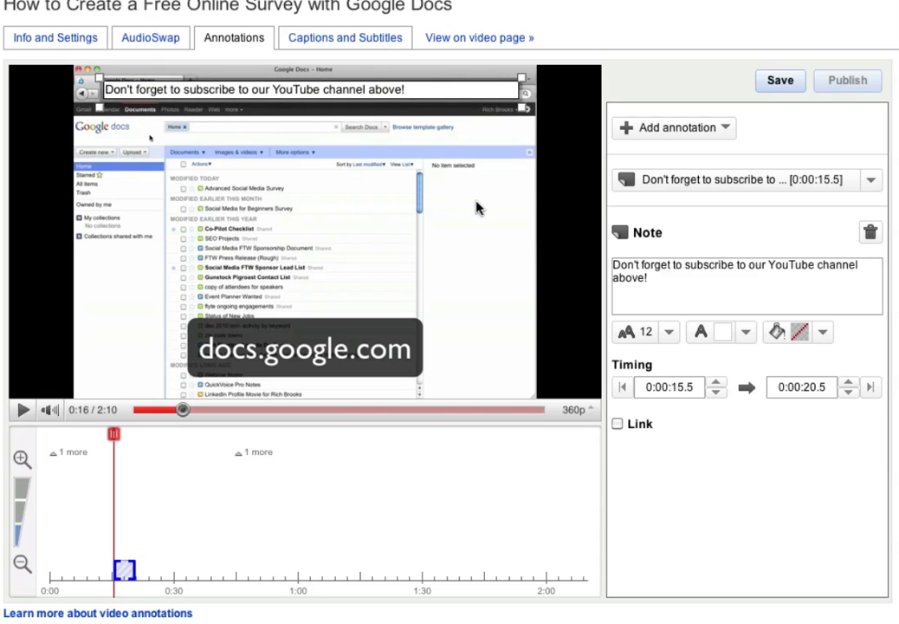
Give the note size 15 text on a dark background and extend it to end at 0:37.8
{"action": "left_click", "coordinate": [644, 332]}
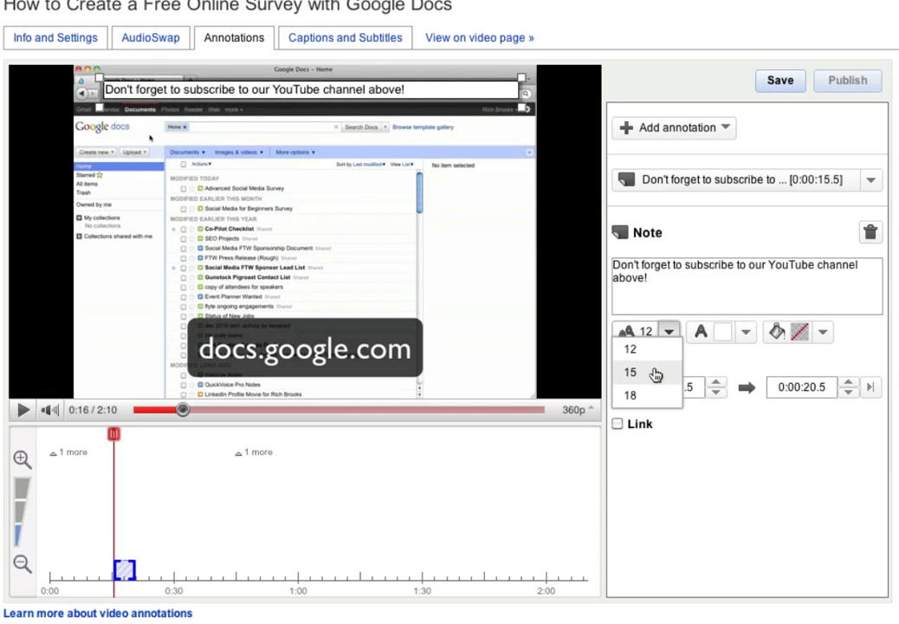
{"action": "left_click", "coordinate": [630, 371]}
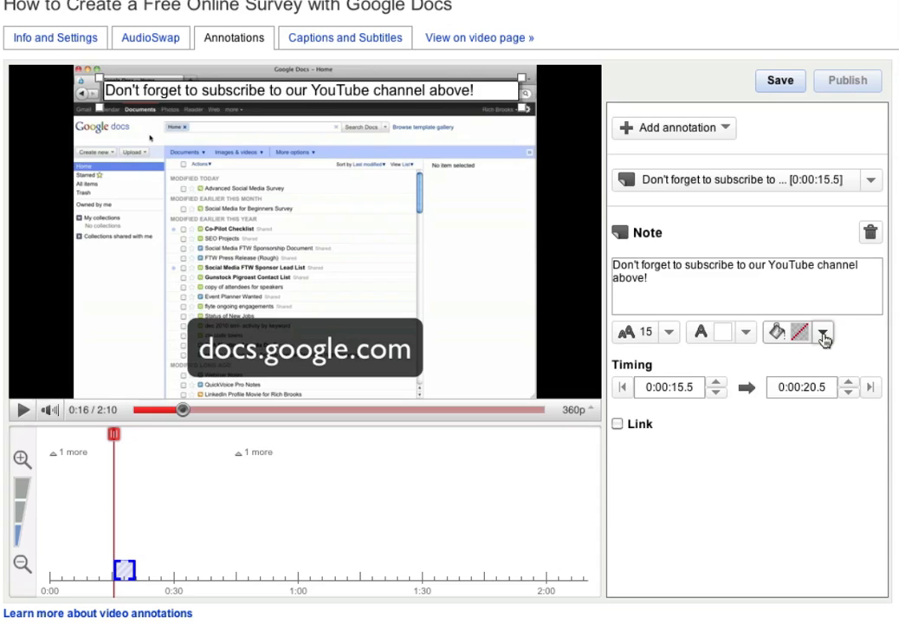
{"action": "left_click", "coordinate": [821, 332]}
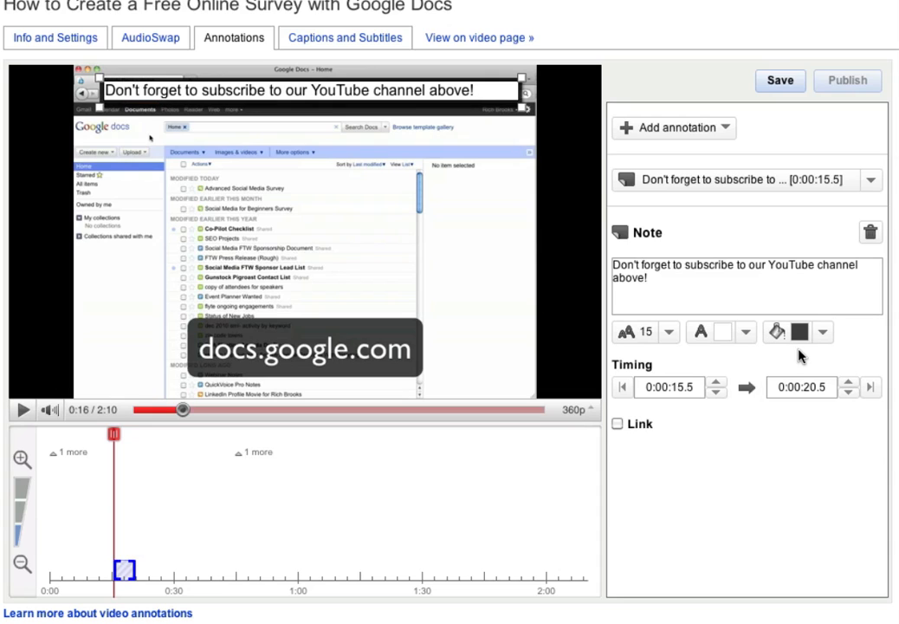
{"action": "left_click", "coordinate": [779, 80]}
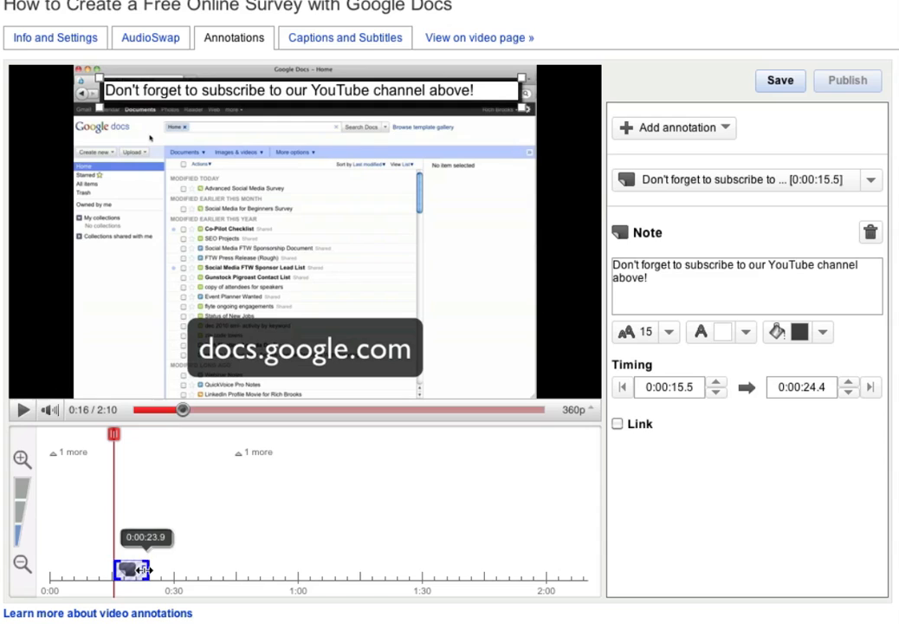
{"action": "left_click_drag", "start_coordinate": [141, 569], "coordinate": [189, 569]}
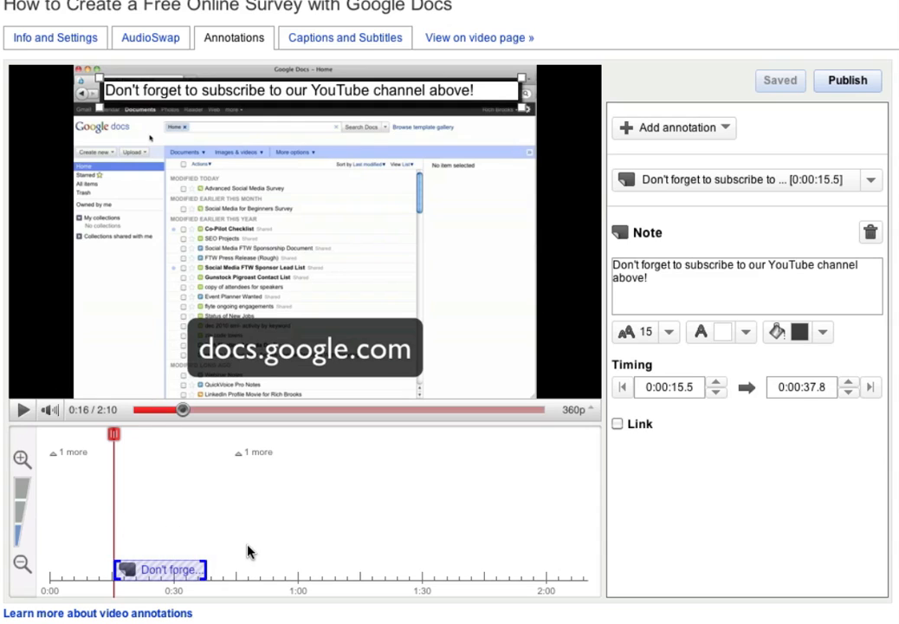
Make the note a Subscribe link to the channel "flytenewmedia"
{"action": "left_click", "coordinate": [617, 423]}
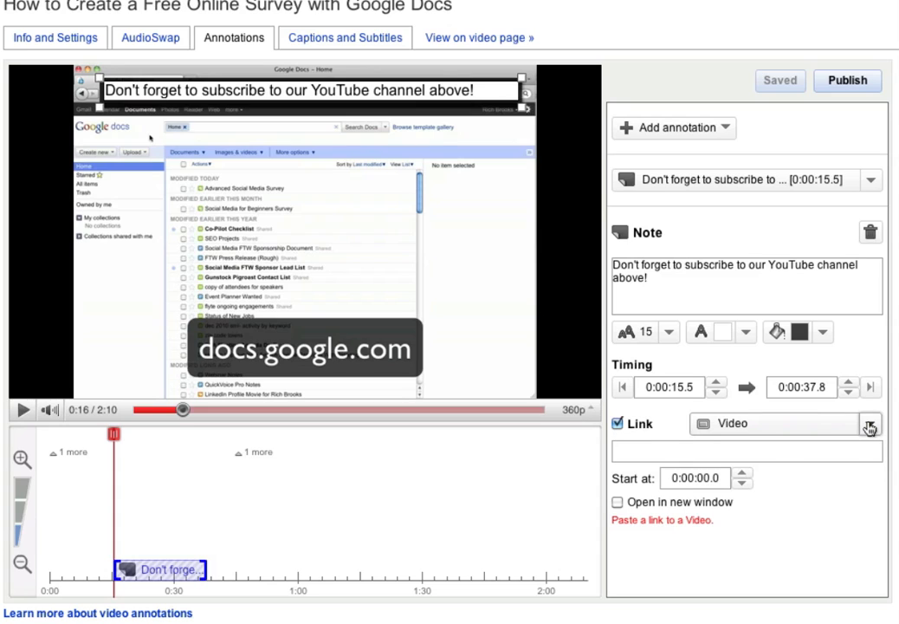
{"action": "left_click", "coordinate": [870, 423]}
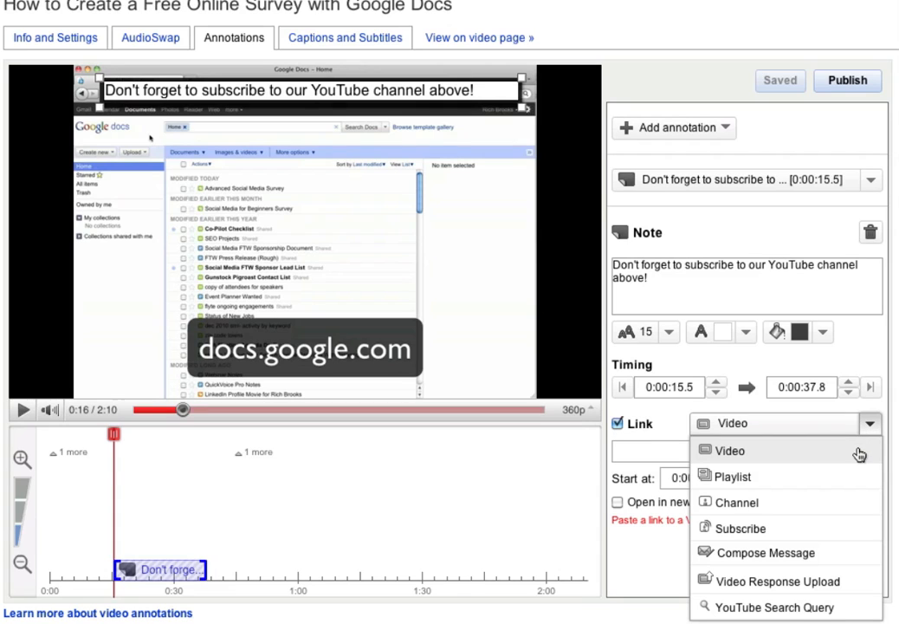
{"action": "mouse_move", "coordinate": [835, 502]}
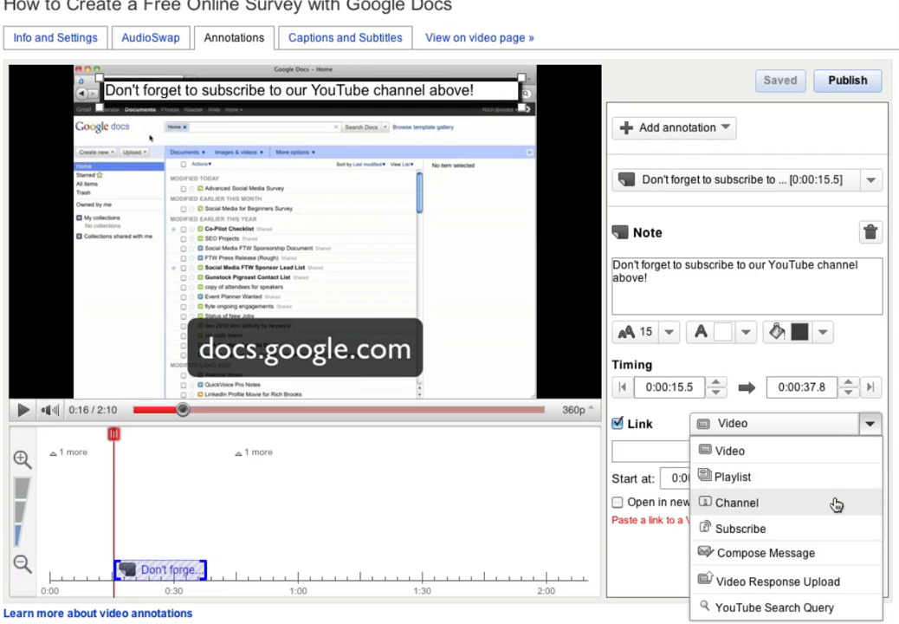
{"action": "mouse_move", "coordinate": [814, 536]}
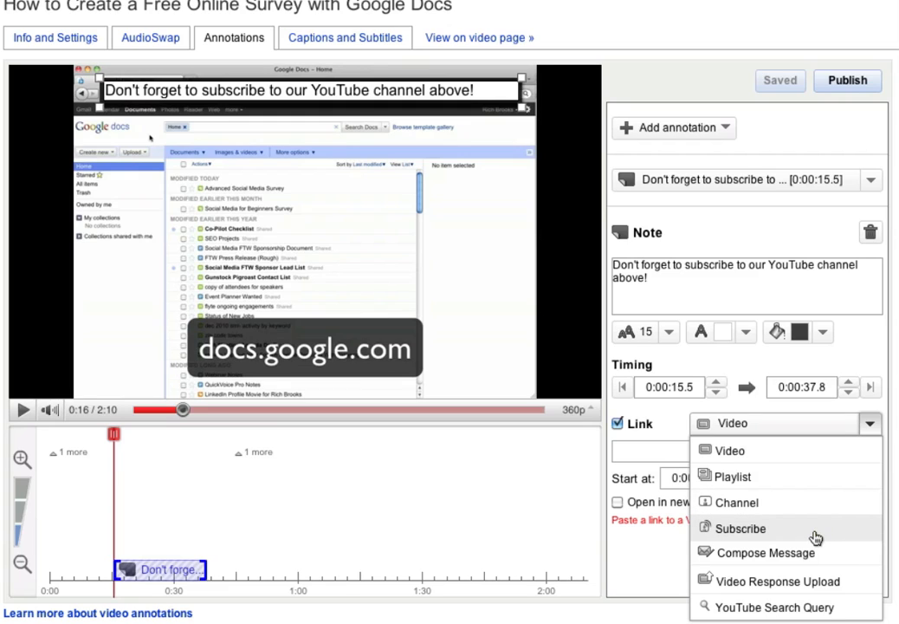
{"action": "left_click", "coordinate": [741, 528]}
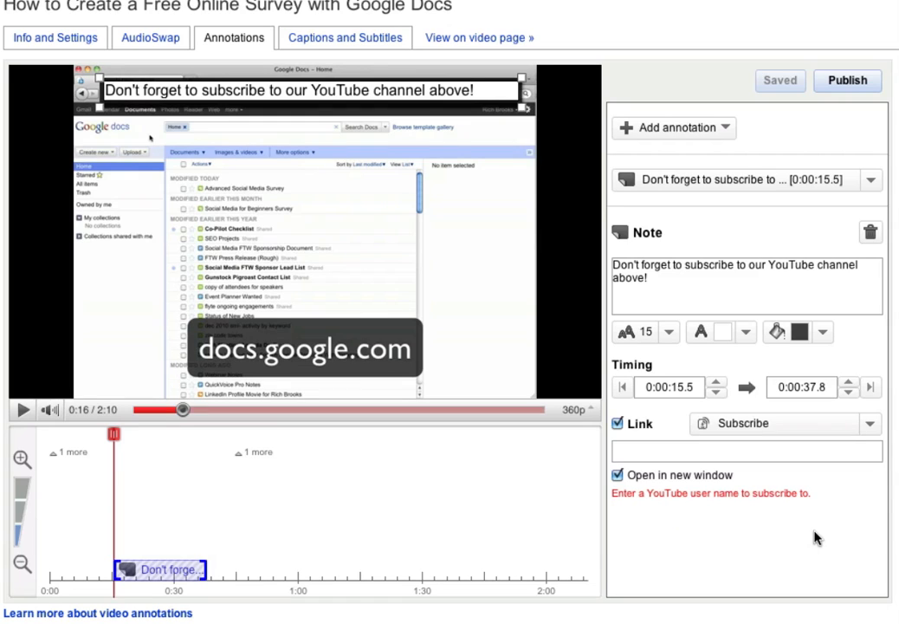
{"action": "left_click", "coordinate": [744, 451]}
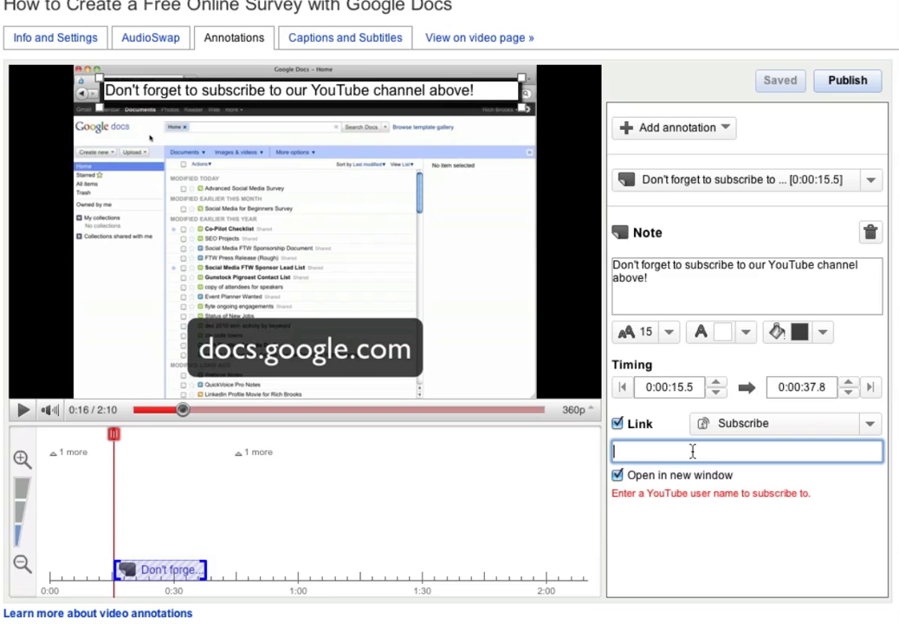
{"action": "type", "text": "flytenewmedia"}
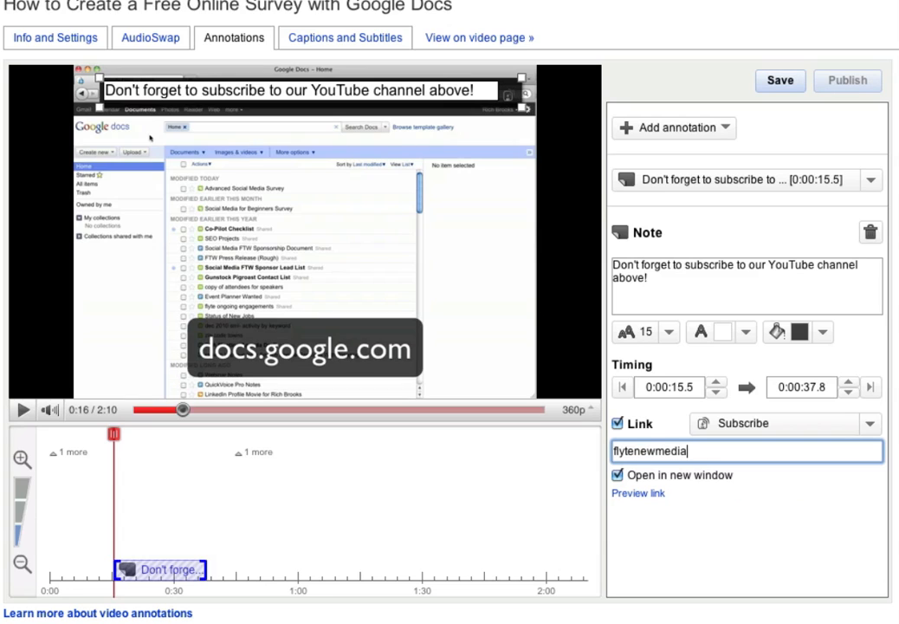
{"action": "mouse_move", "coordinate": [780, 80]}
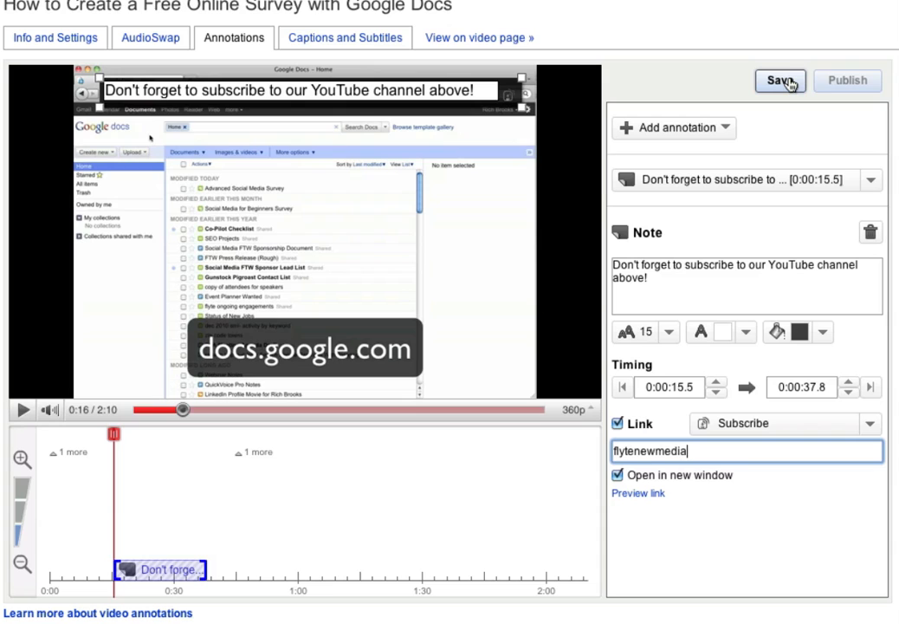
Save the subscribe note and publish it on the video
{"action": "left_click", "coordinate": [778, 79]}
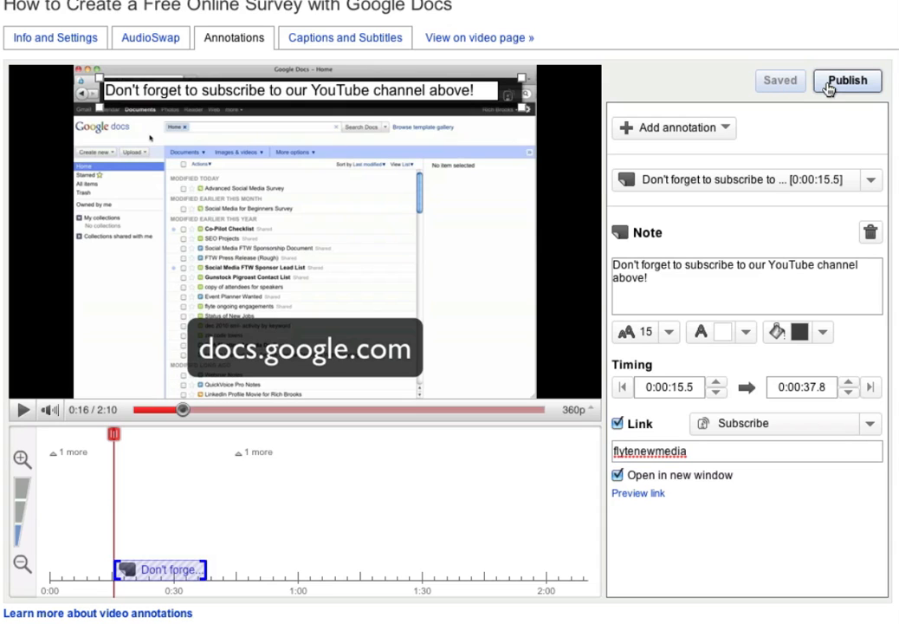
{"action": "left_click", "coordinate": [847, 80]}
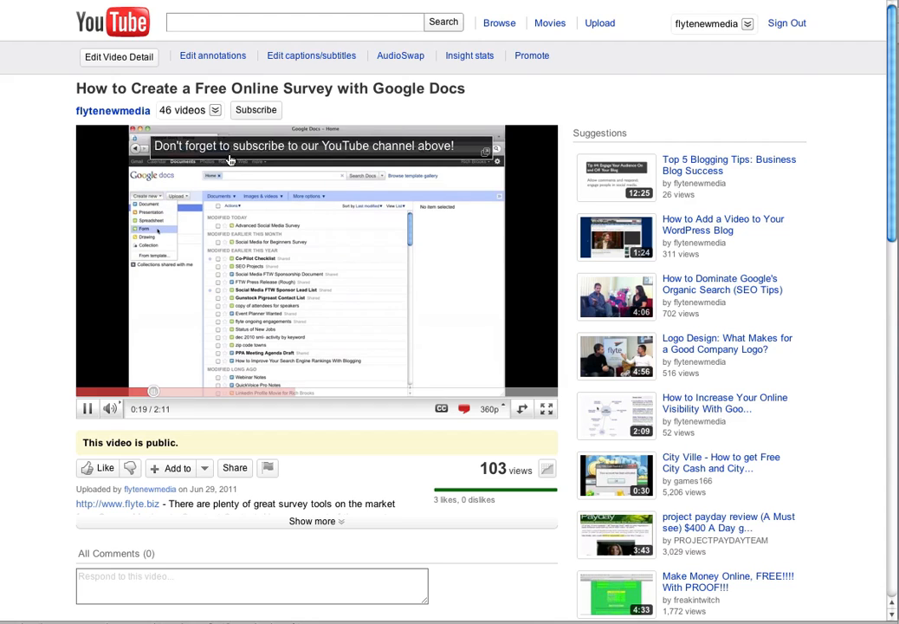
Follow the published note to the Confirm Subscription page for flytenewmedia
{"action": "left_click", "coordinate": [255, 110]}
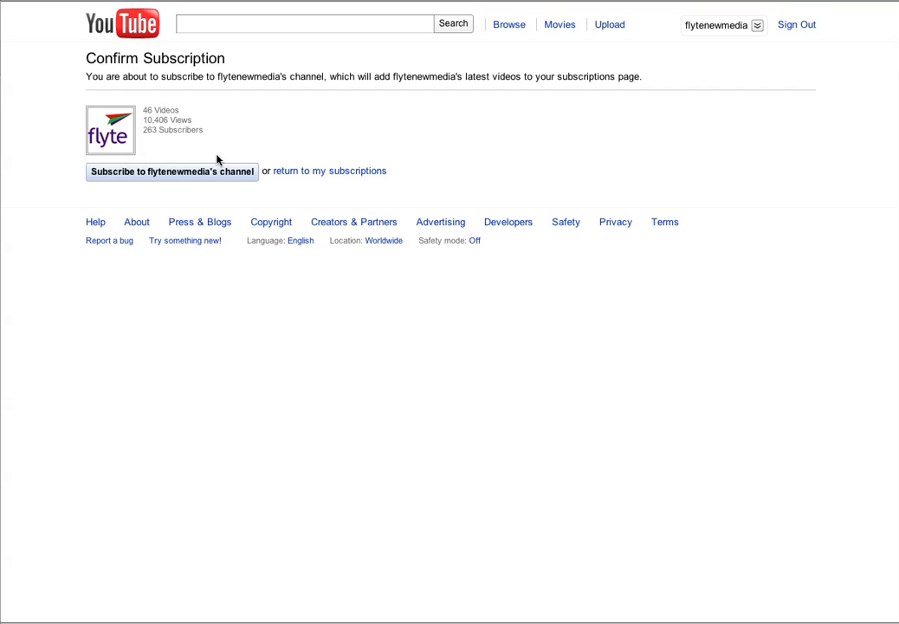